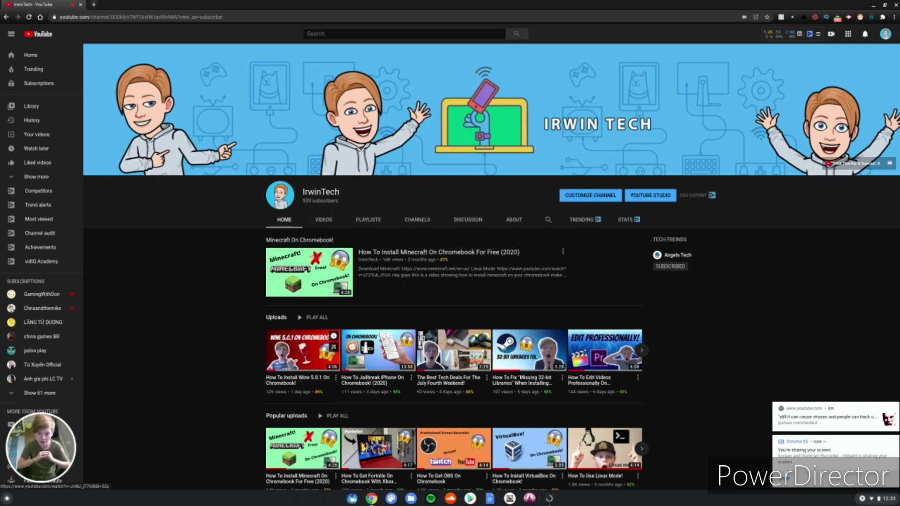
Step: Reach the Softonic Roblox Studio download, declining the Avast antivirus offer along the way
left_click(121, 4)
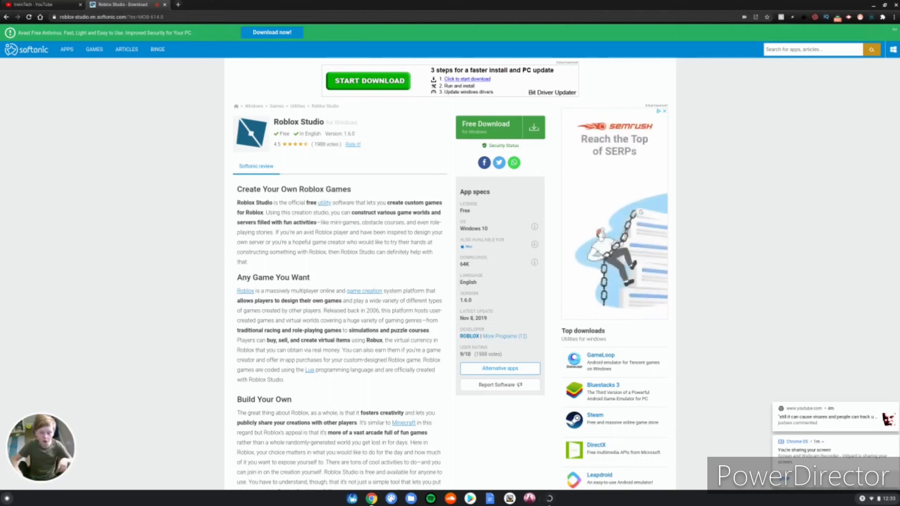
left_click(499, 127)
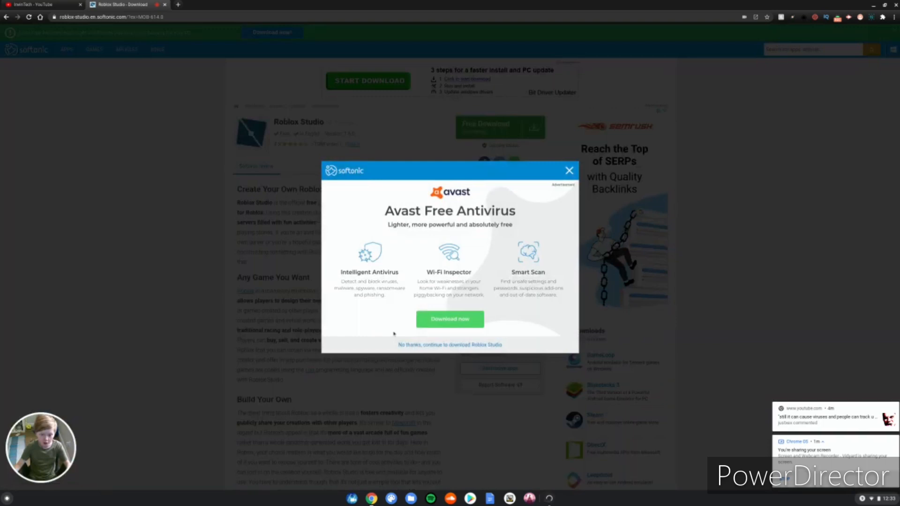
left_click(450, 345)
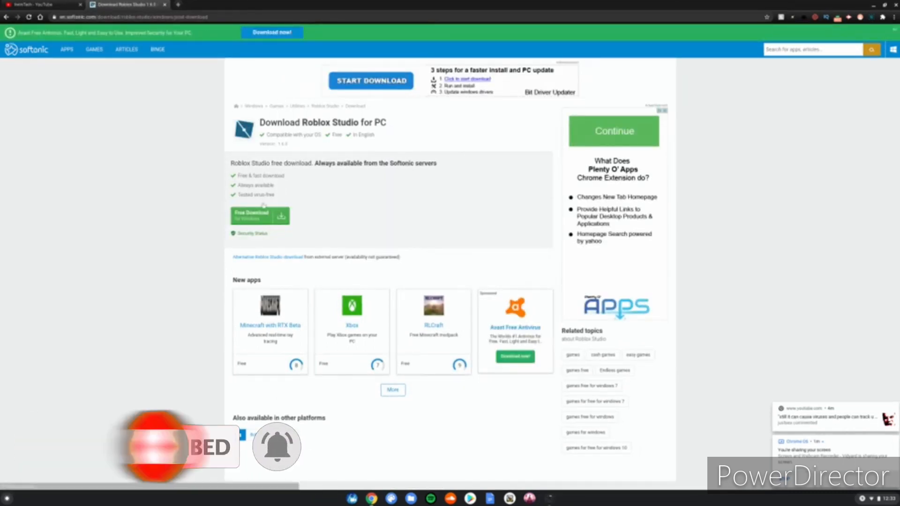
Step: Confirm the installer download and copy the Roblox Studio .exe from Downloads into Linux files
left_click(255, 216)
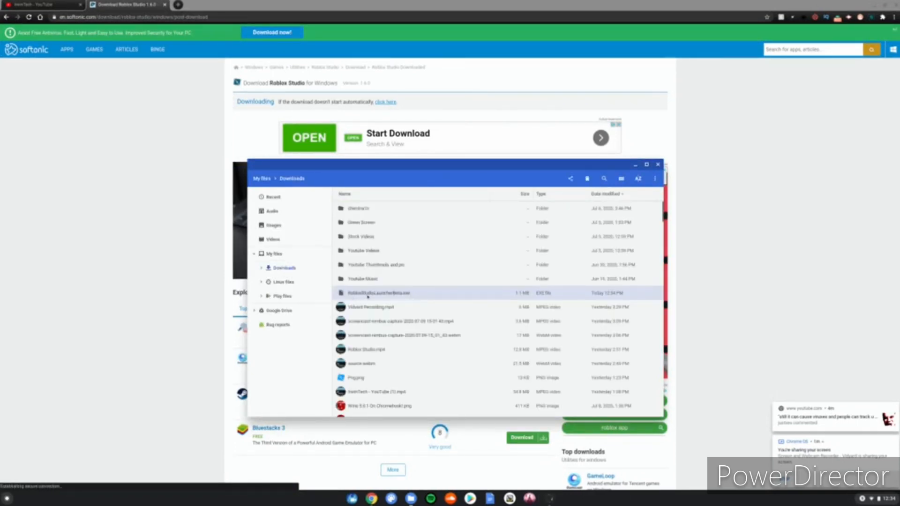
right_click(379, 292)
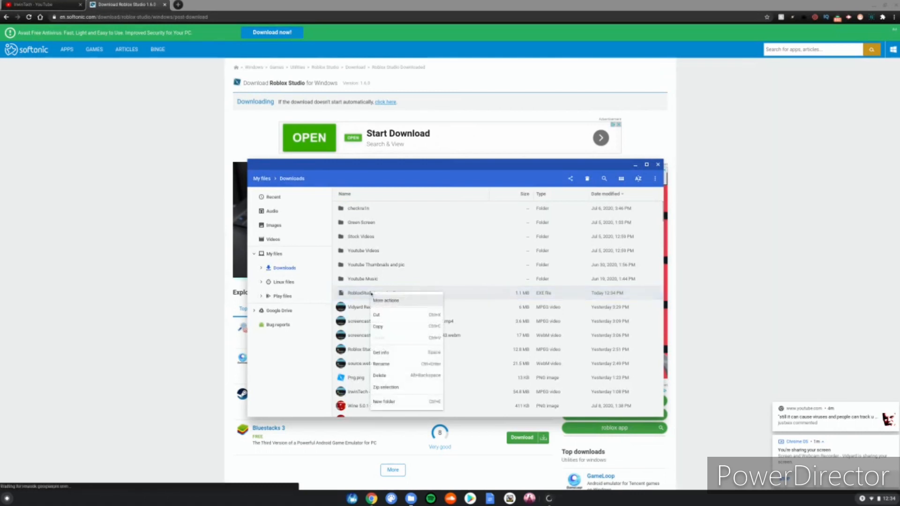
left_click(381, 364)
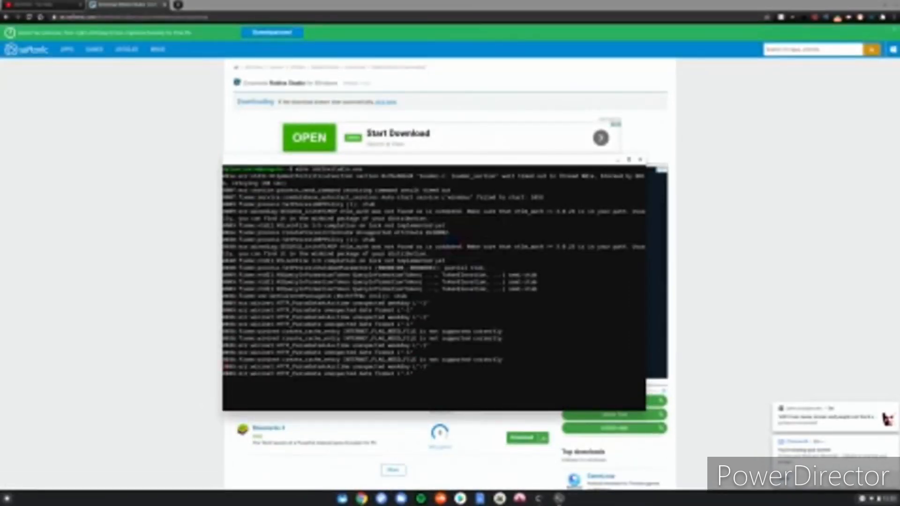
Step: Follow the Wine installer's warning output as it scrolls through the terminal
scroll("down", 3)
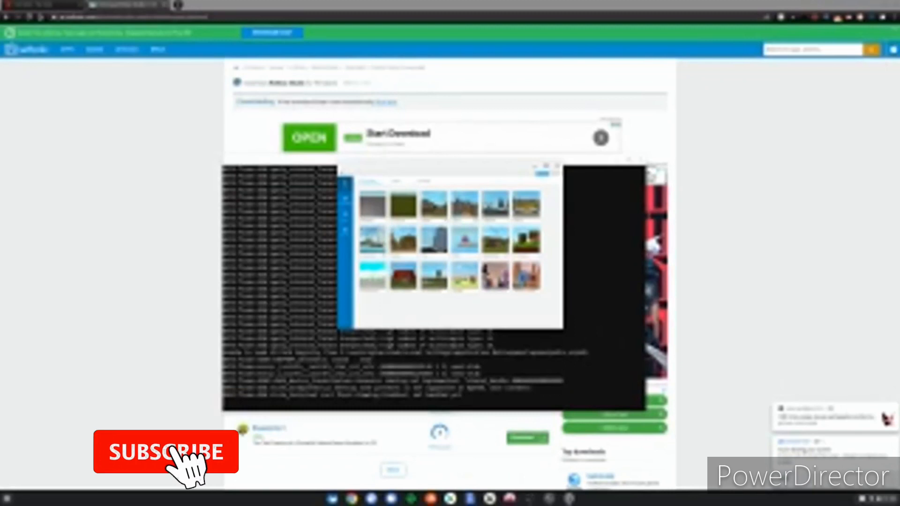
Step: Bring up Roblox Studio's New page showing the grid of starter place templates
left_click(165, 451)
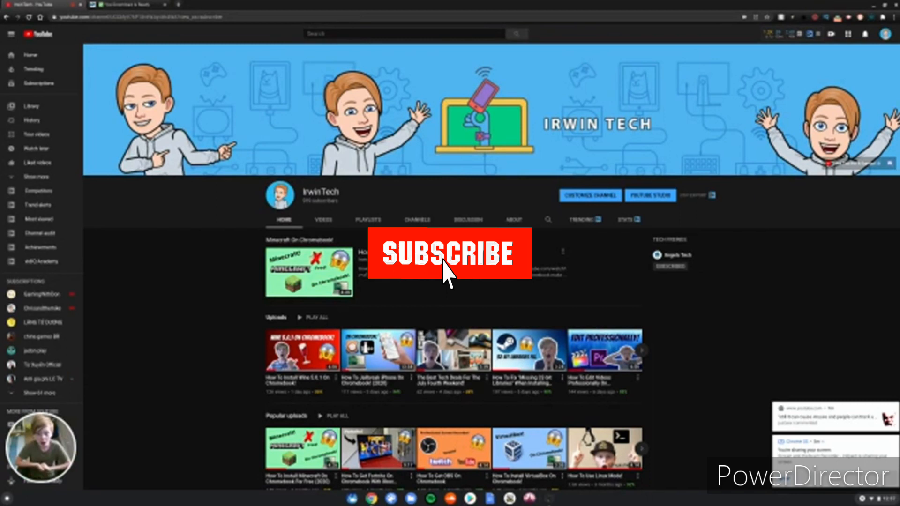
Step: Return to the YouTube channel's home page in Chrome
left_click(448, 254)
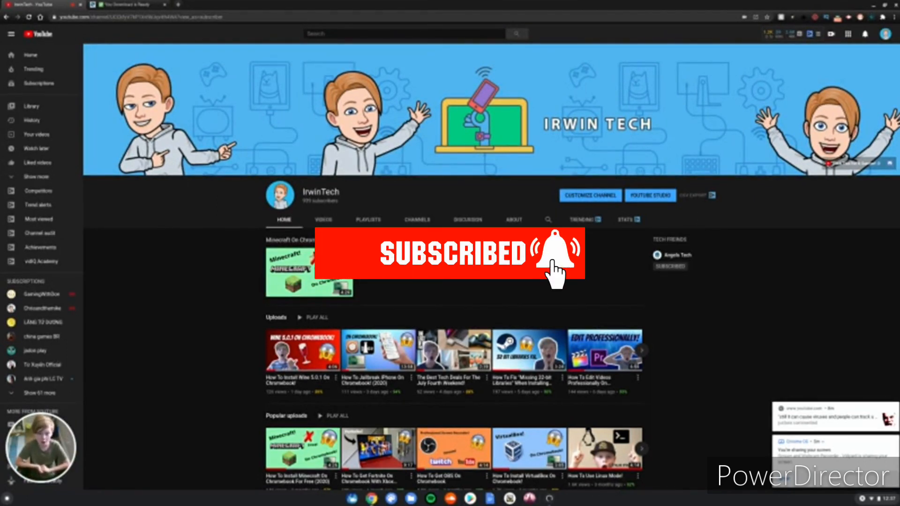